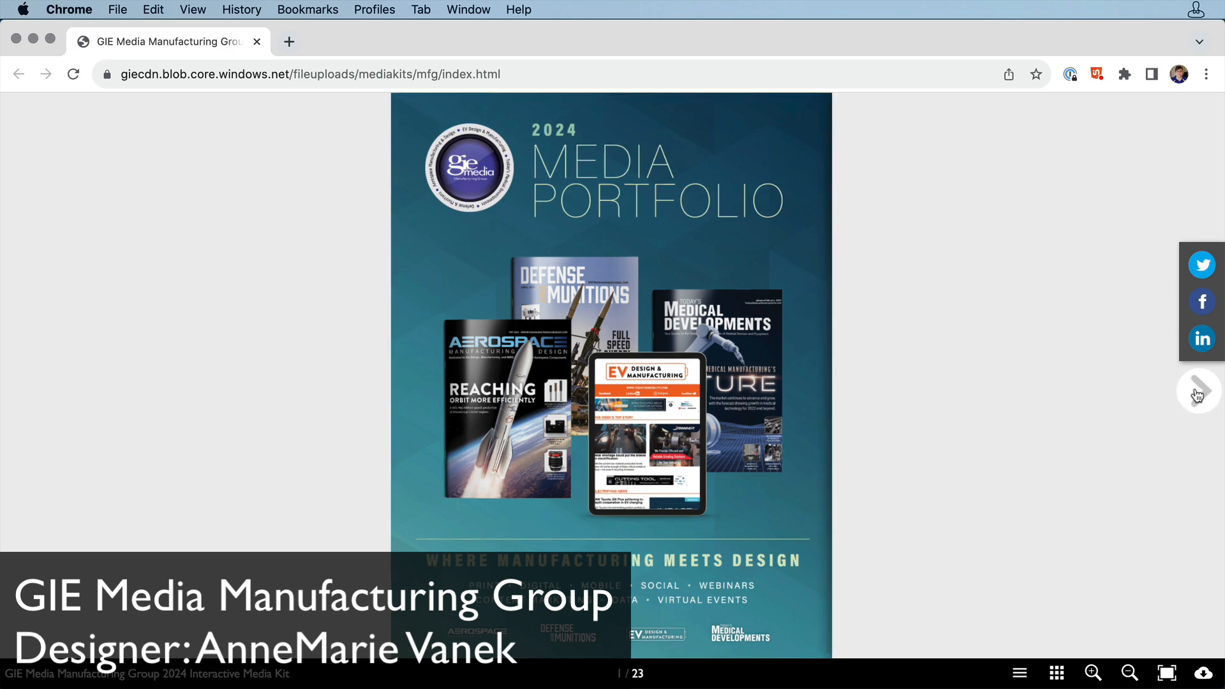
Step: Page forward twice from the cover to the Aerospace Manufacturing and Design spread, page 4
left_click(1198, 391)
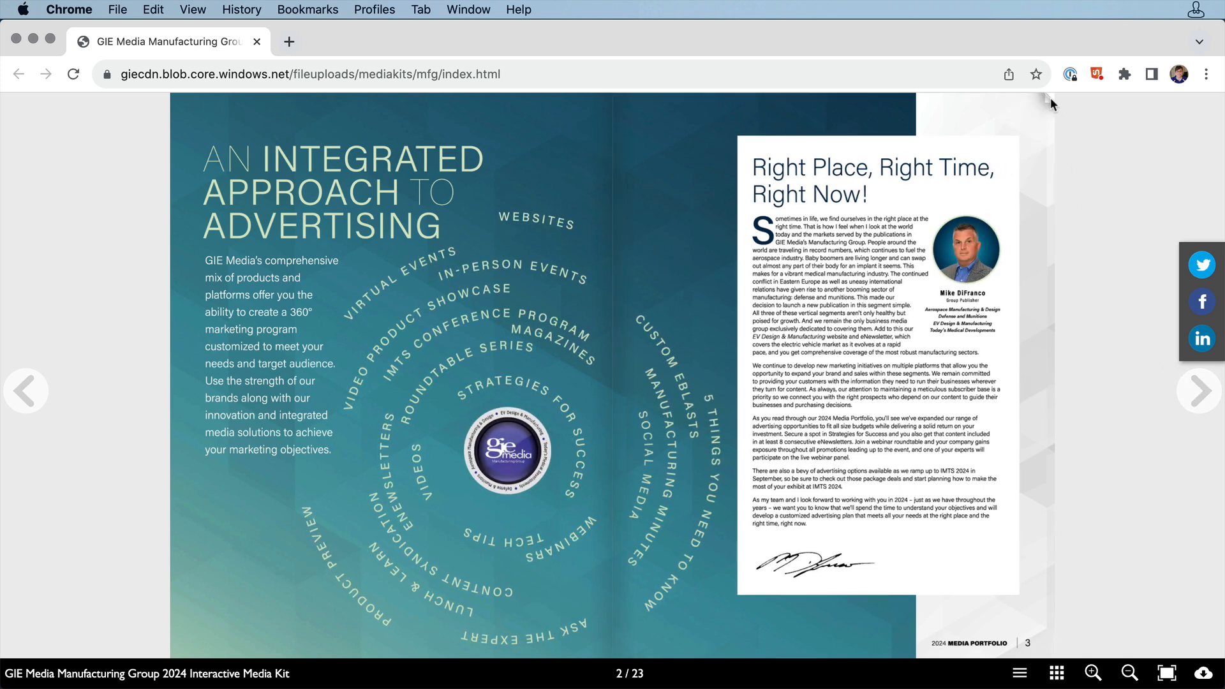
left_click(1198, 391)
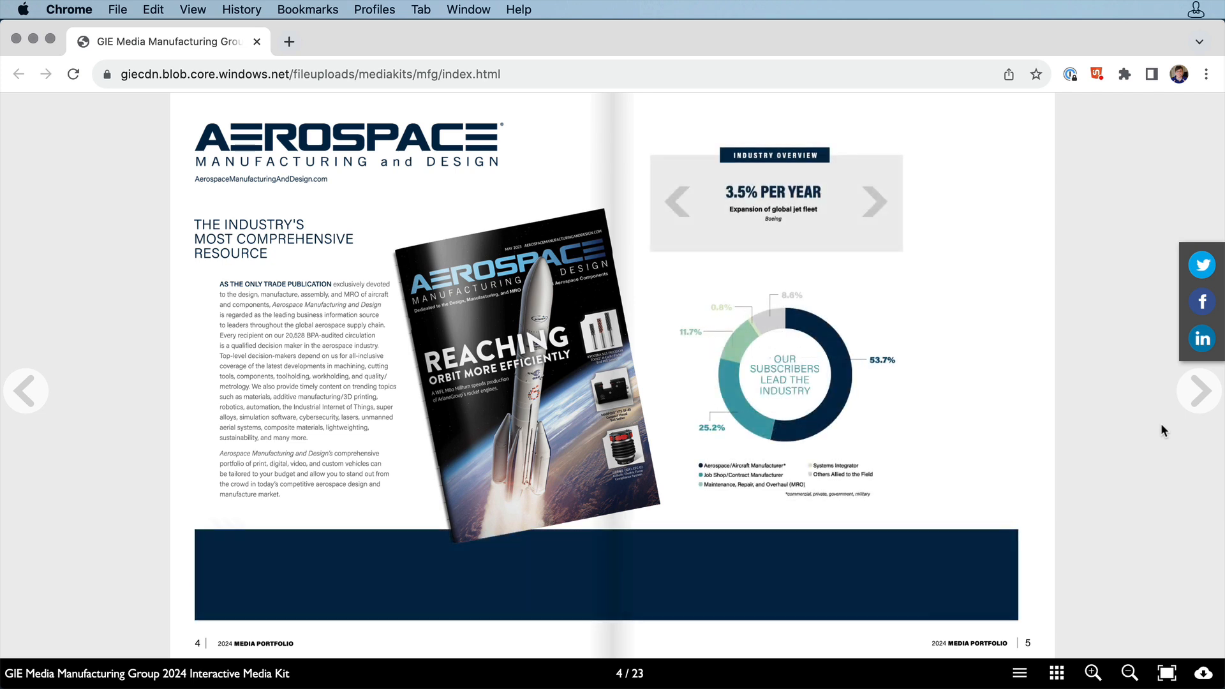
Step: Page ahead to the Today's Medical Developments spread, page 8 of 23
left_click(1198, 391)
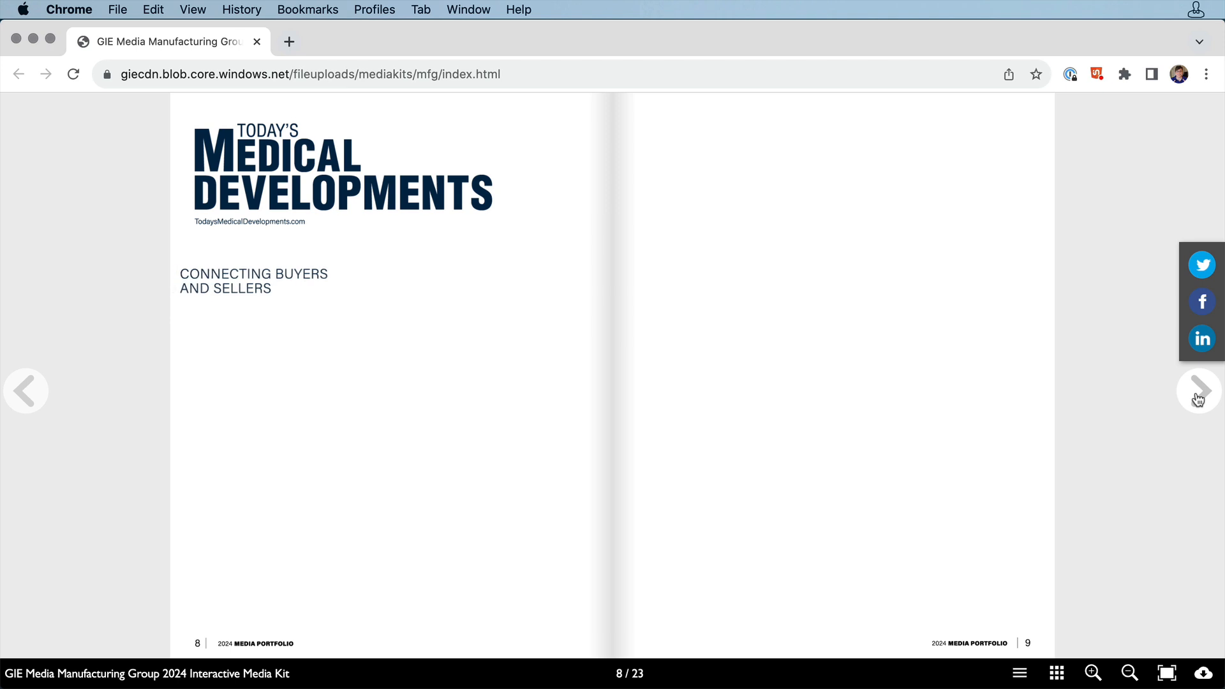
left_click(1198, 391)
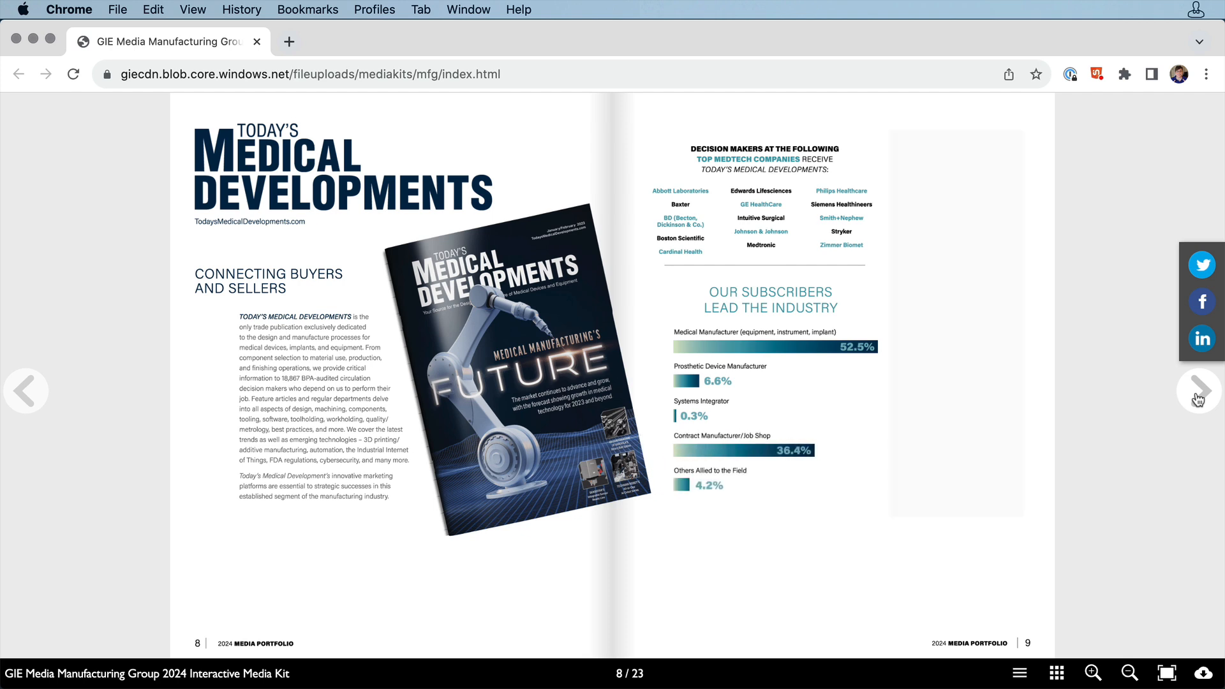
Step: Page past EV Design & Manufacturing to page 16/23, then open the downloadable PDF
left_click(1198, 391)
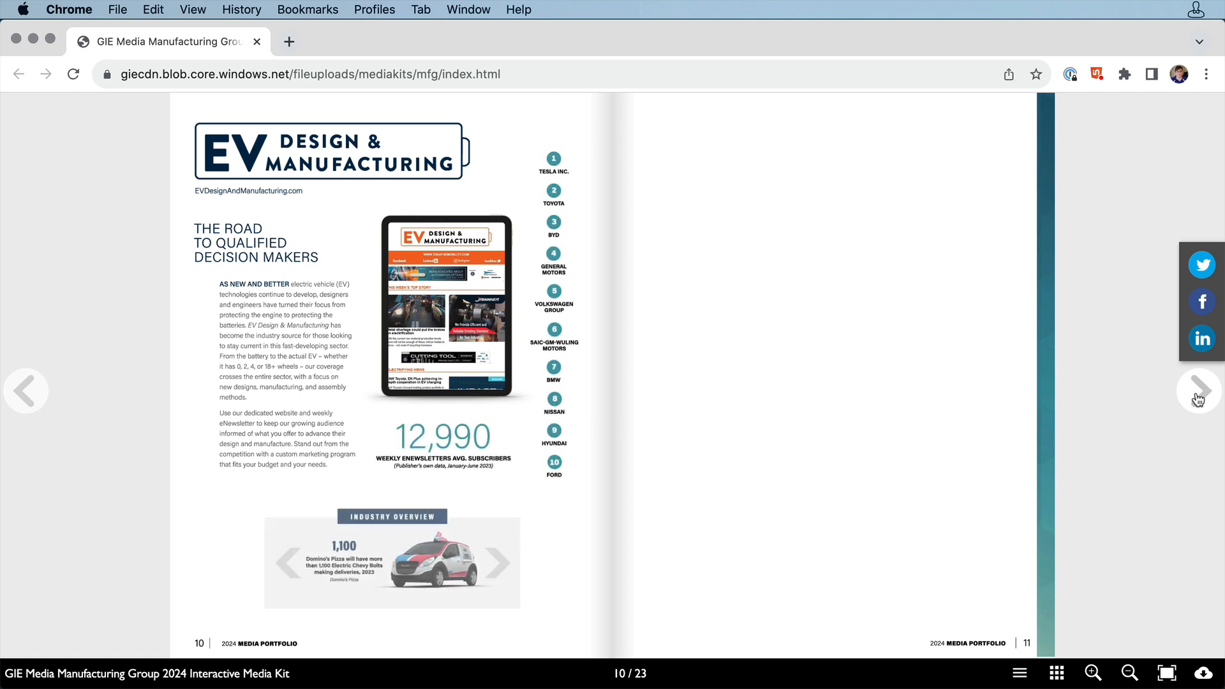
left_click(1197, 390)
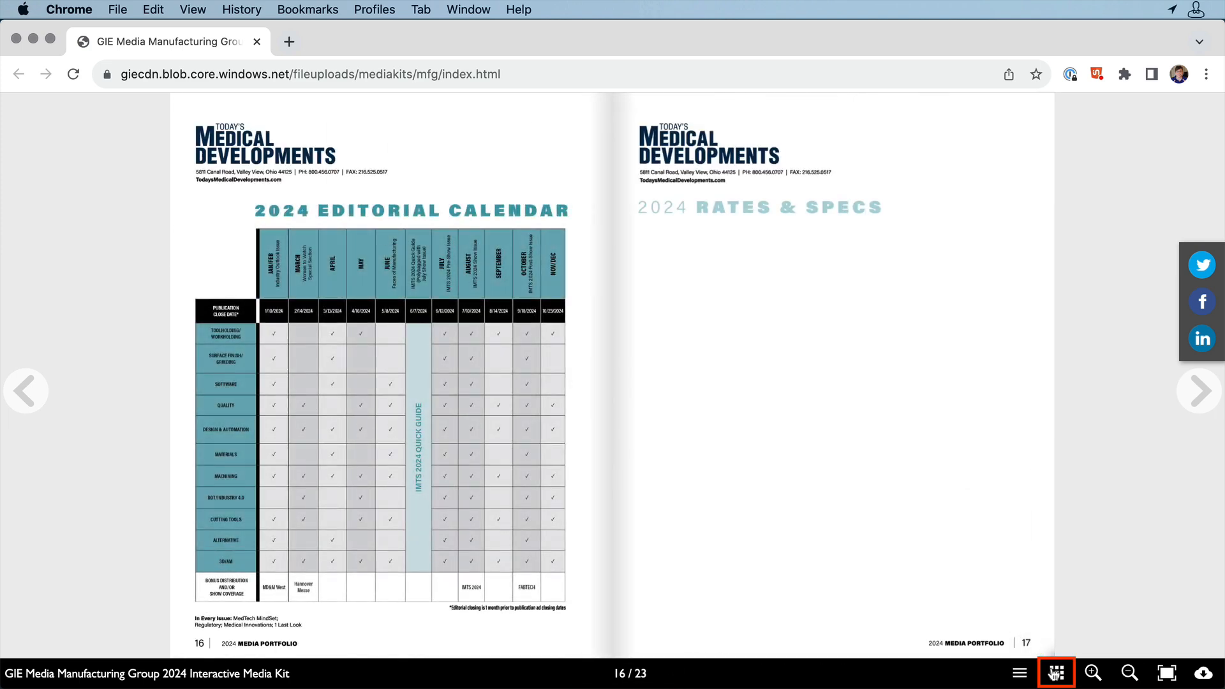
left_click(1054, 673)
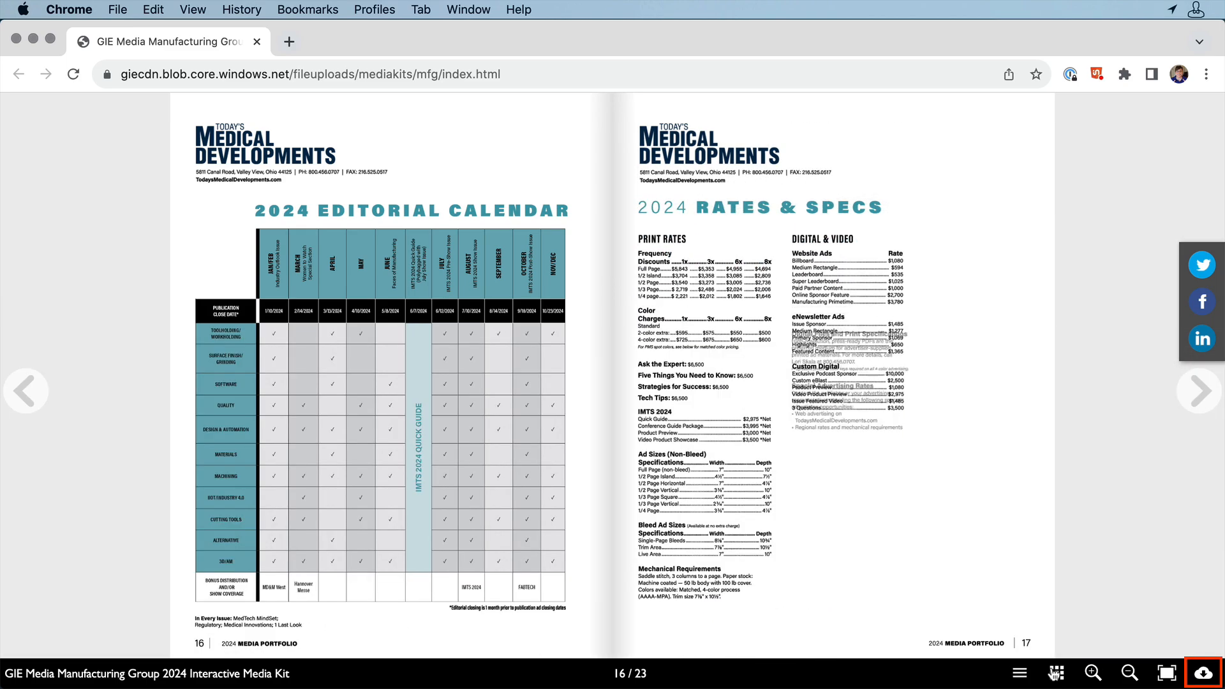
left_click(1201, 672)
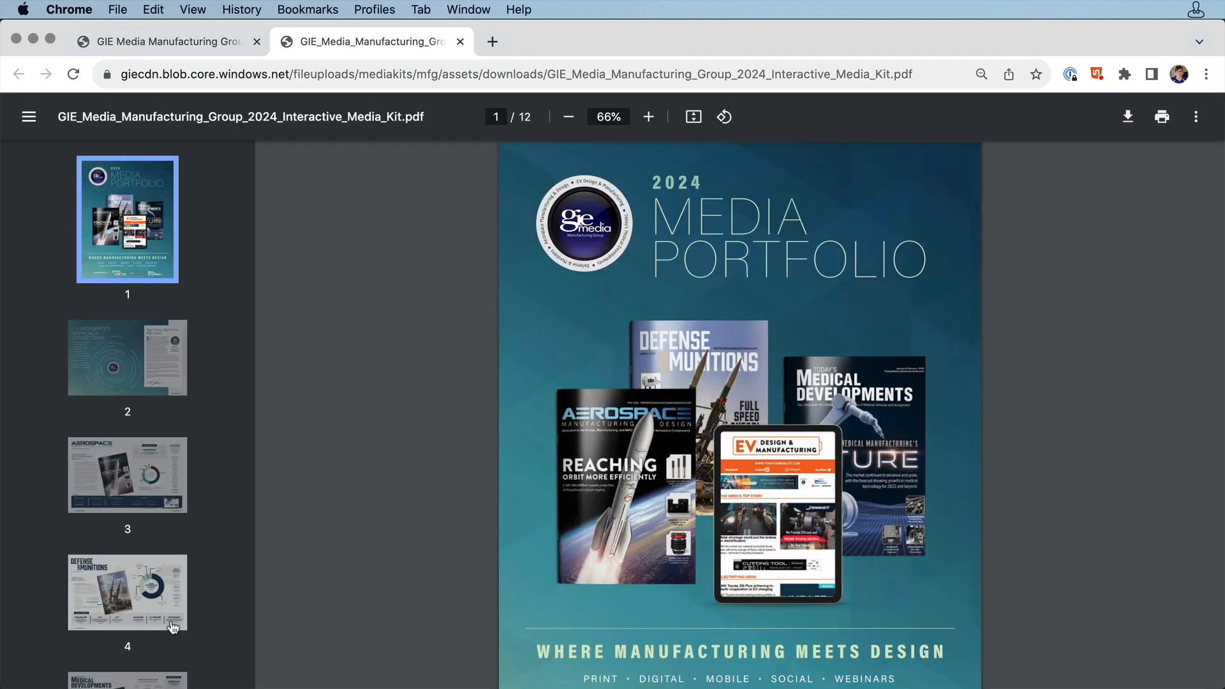
Step: Jump to PDF page 9, the medical calendar and rates, then return to the flipbook
scroll("down", 3)
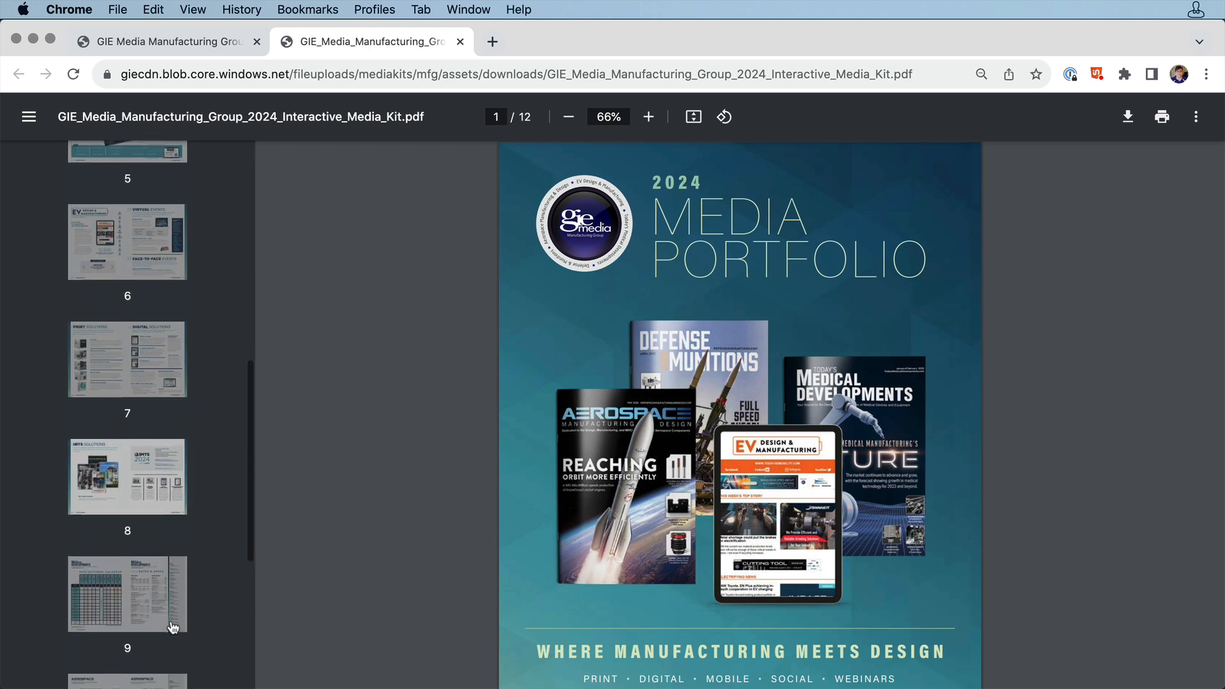
left_click(128, 594)
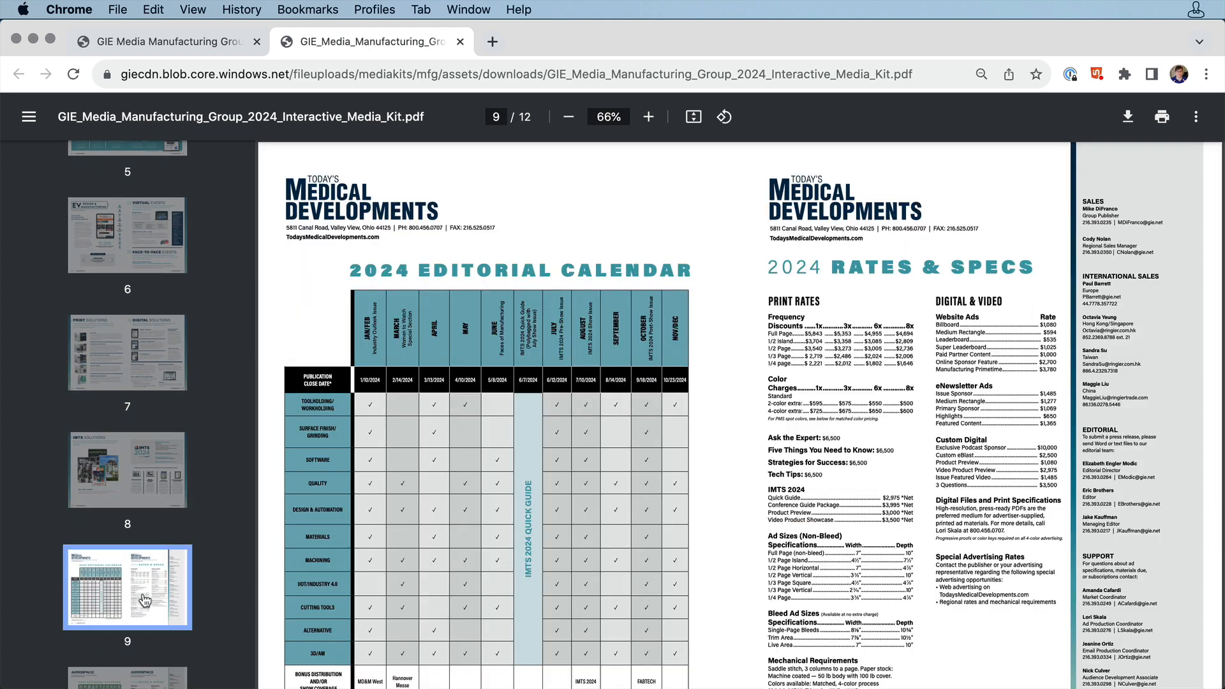
left_click(164, 42)
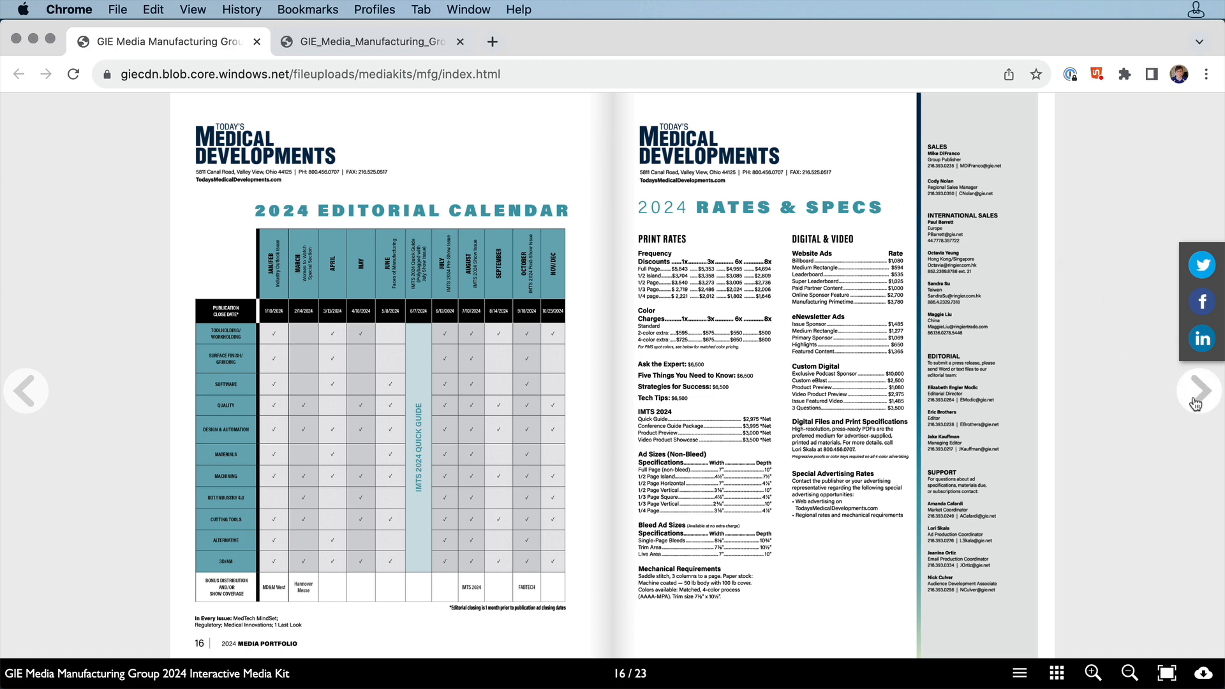
Step: Page from 16/23 through the Aerospace calendar to the Defense and Munitions calendar, page 20
left_click(1200, 390)
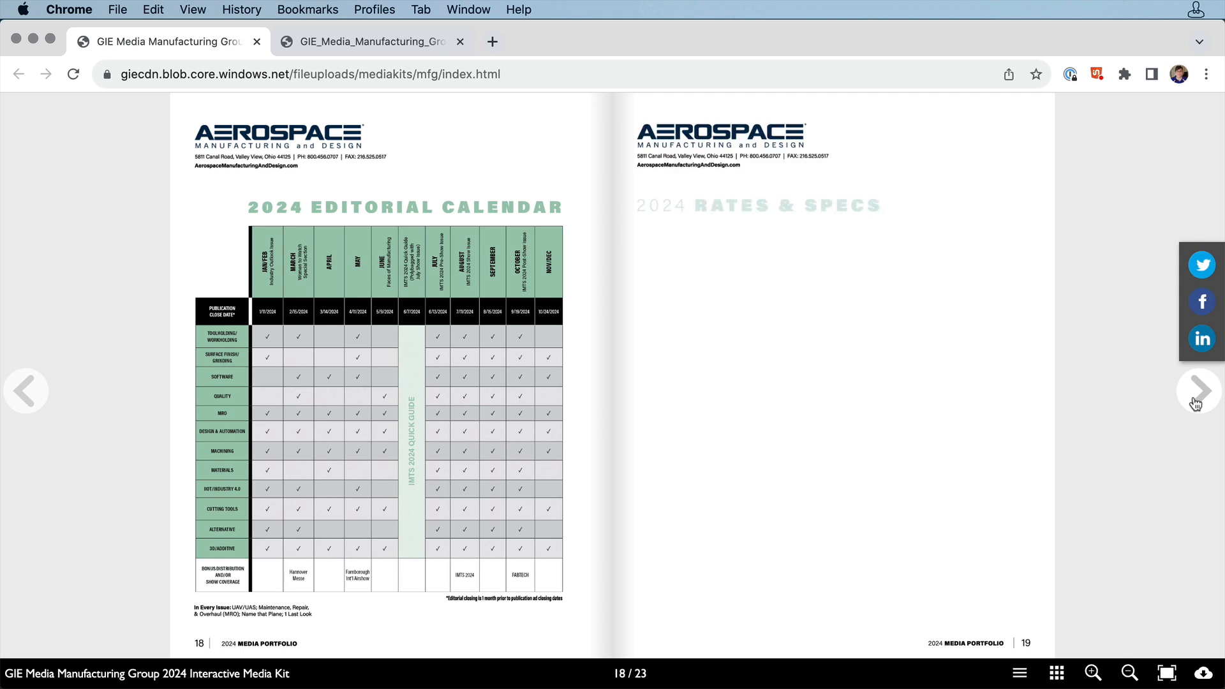
left_click(1198, 390)
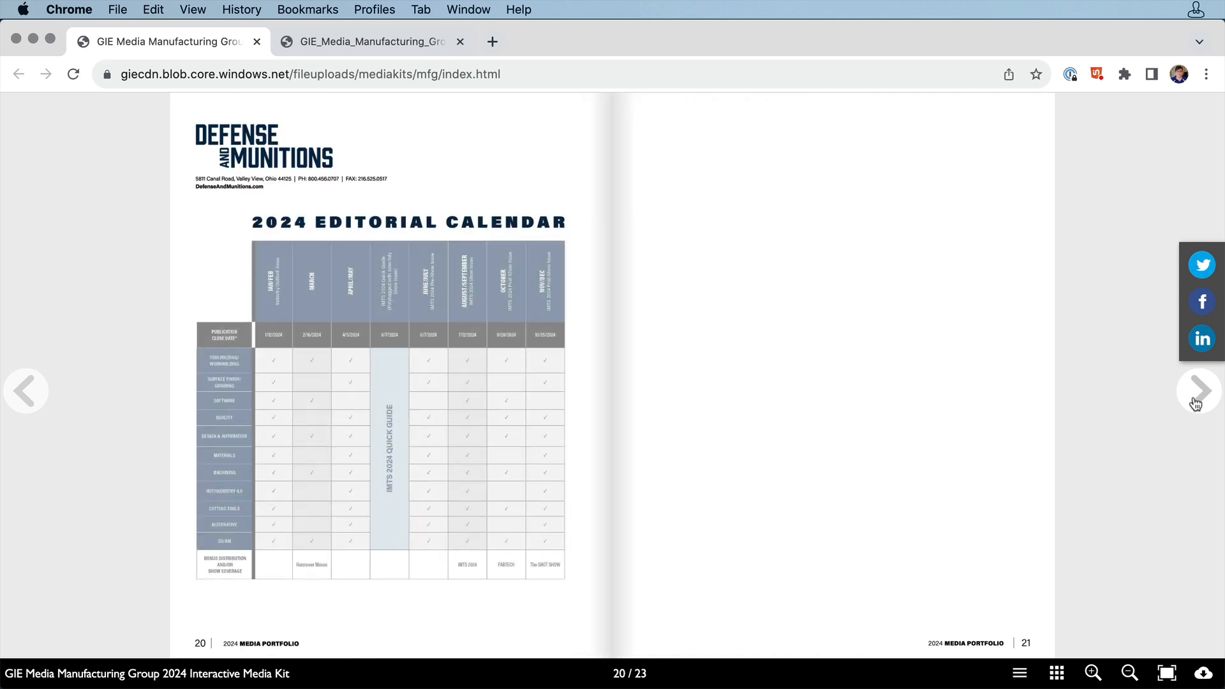